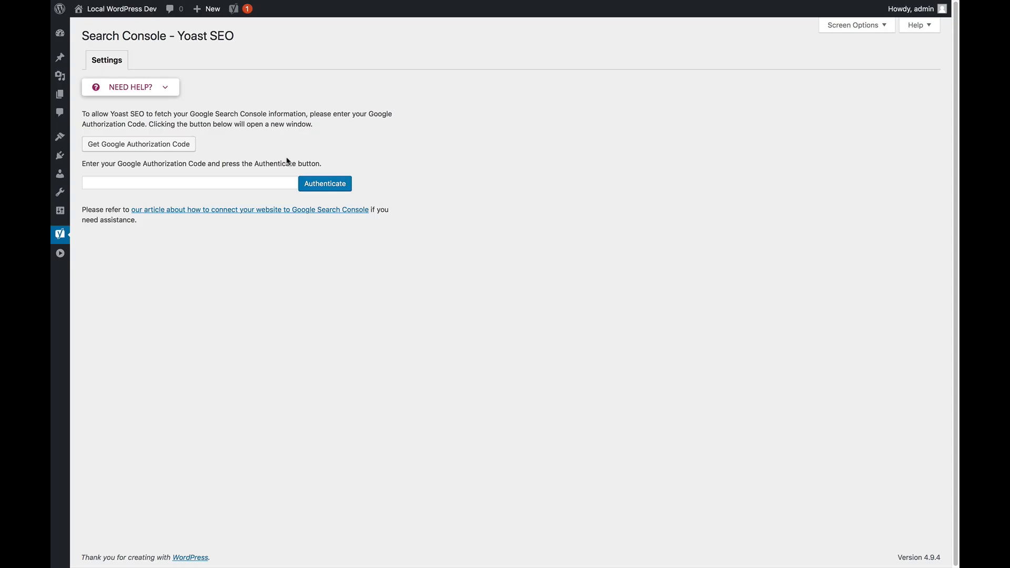
mouse_move(280, 126)
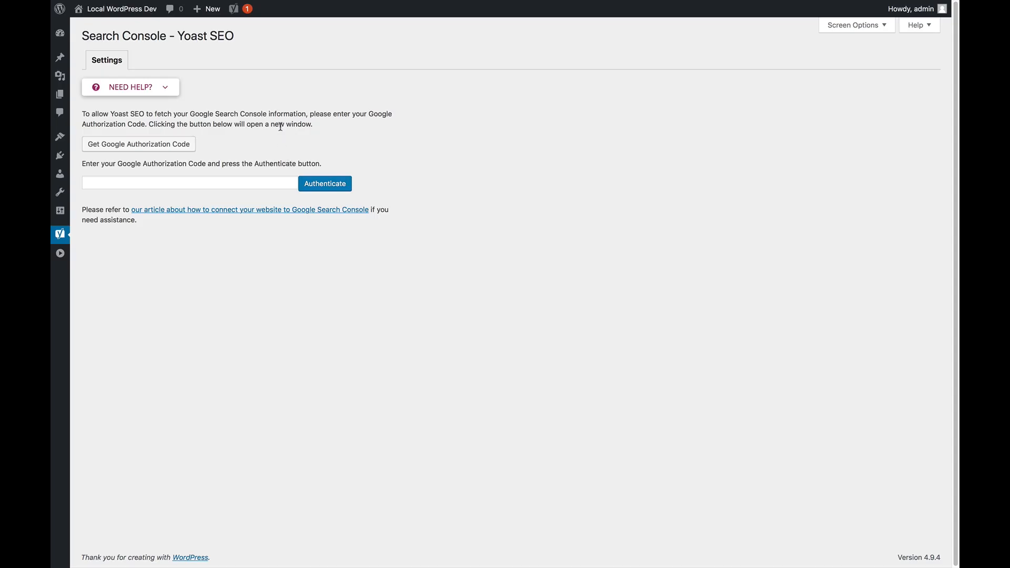
mouse_move(252, 144)
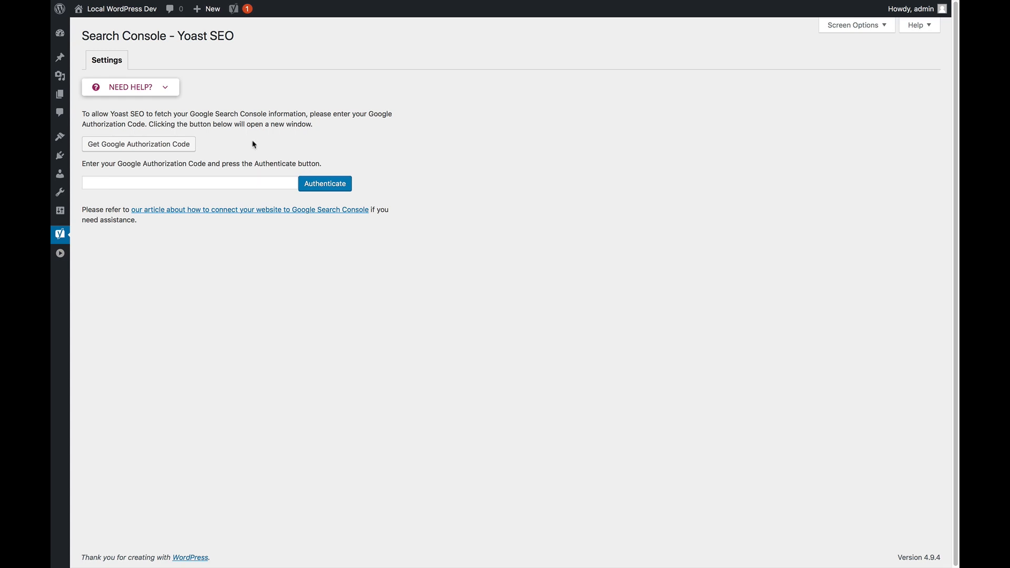
mouse_move(260, 139)
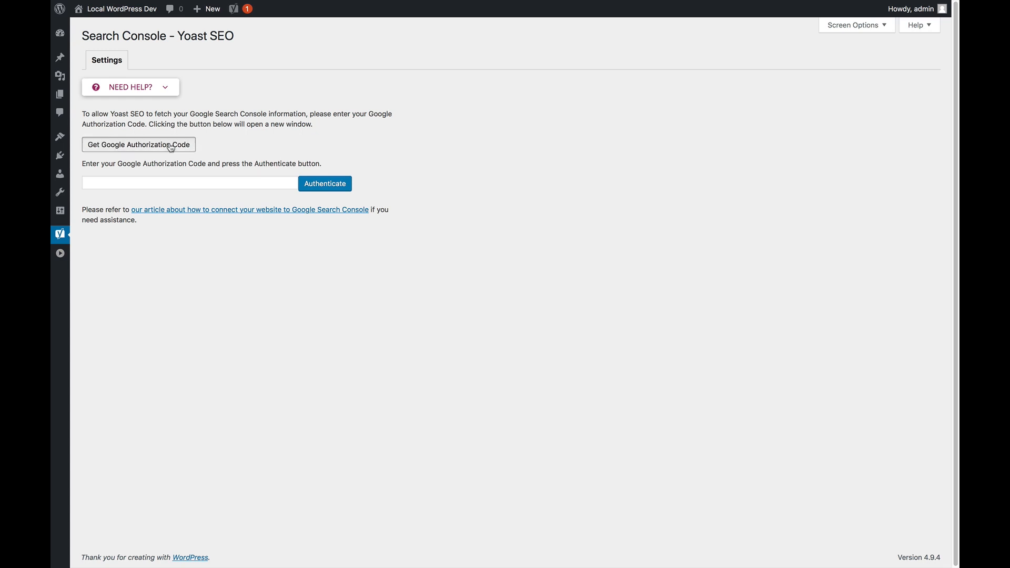
- Authorize Yoast SEO's Google account access to Search Console data and obtain the code
left_click(138, 144)
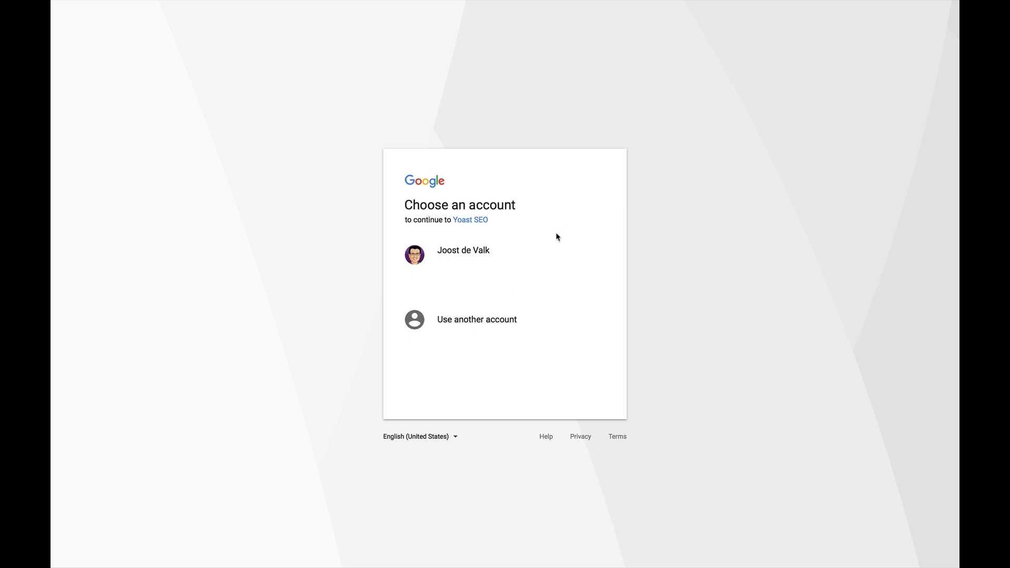
left_click(463, 250)
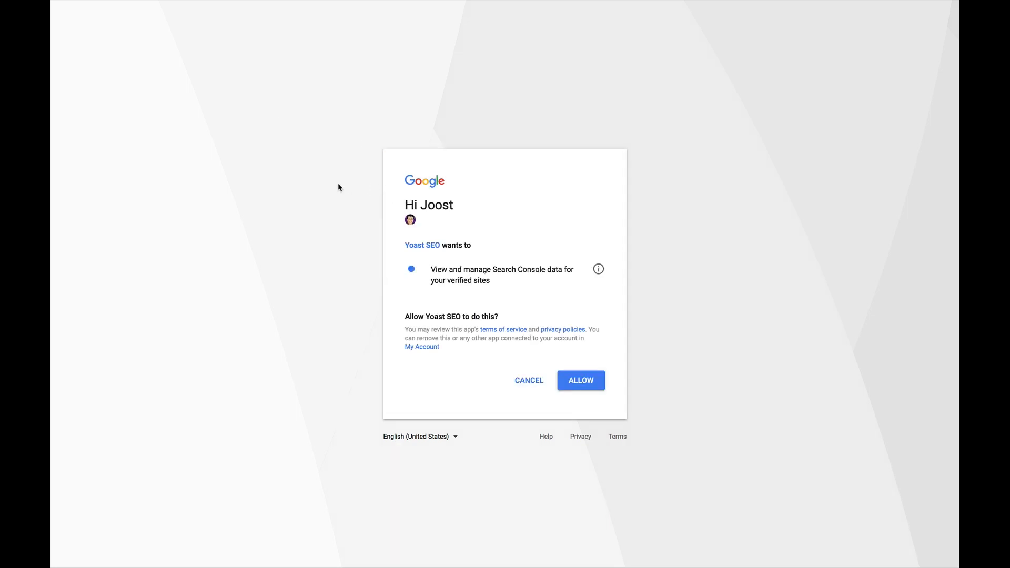
mouse_move(329, 257)
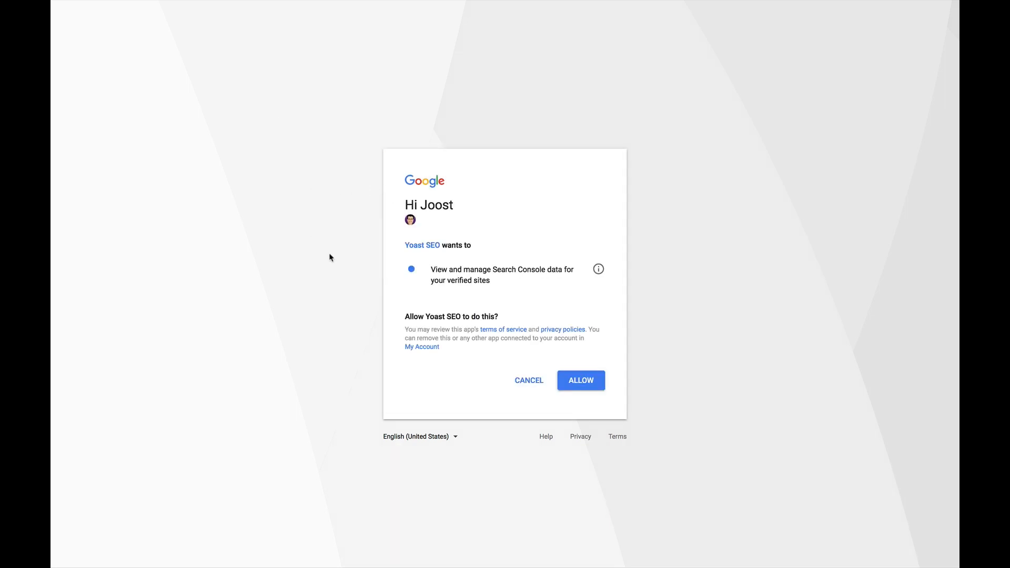
mouse_move(567, 316)
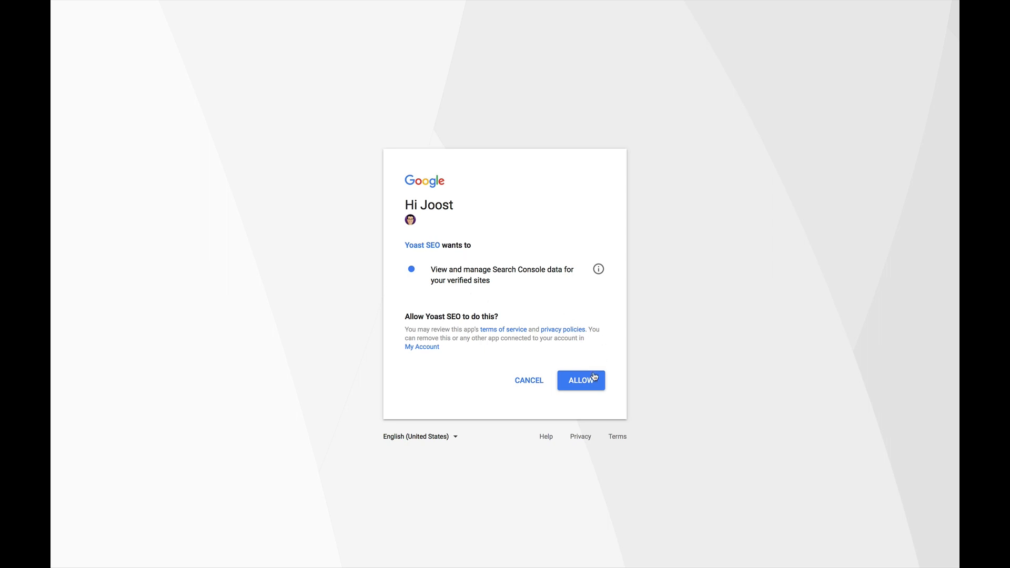
mouse_move(590, 387)
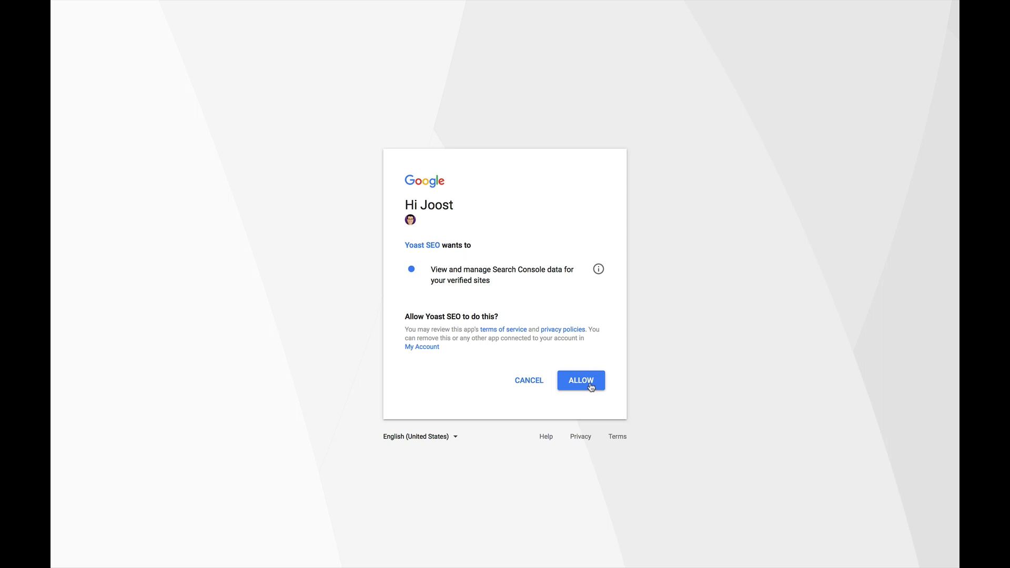
left_click(579, 380)
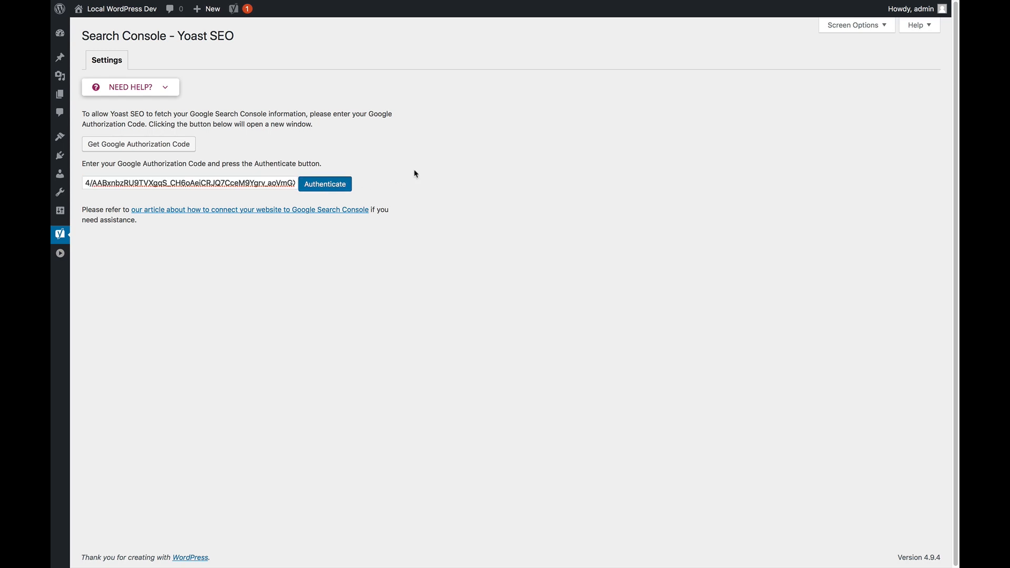
left_click(325, 183)
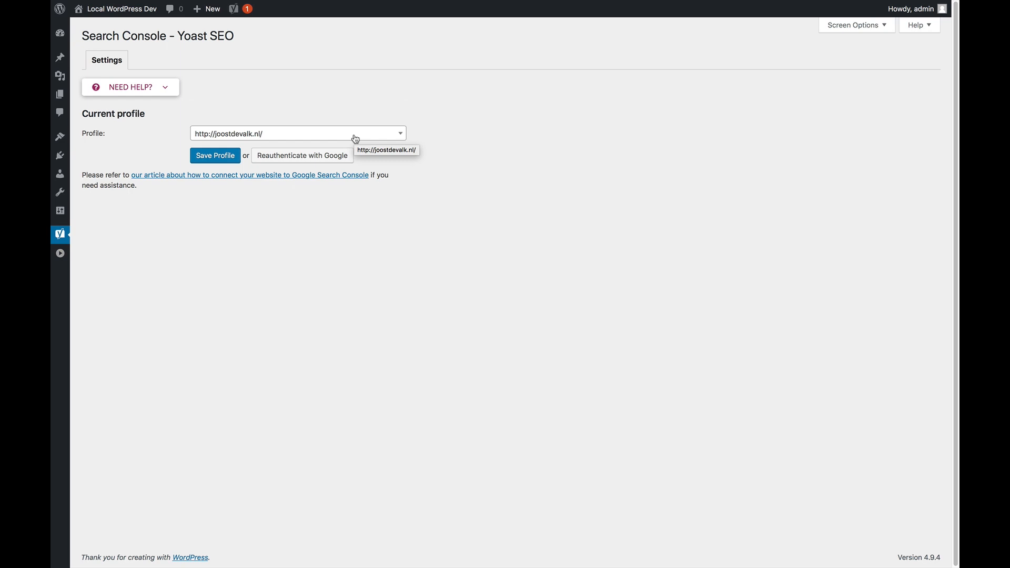
left_click(298, 134)
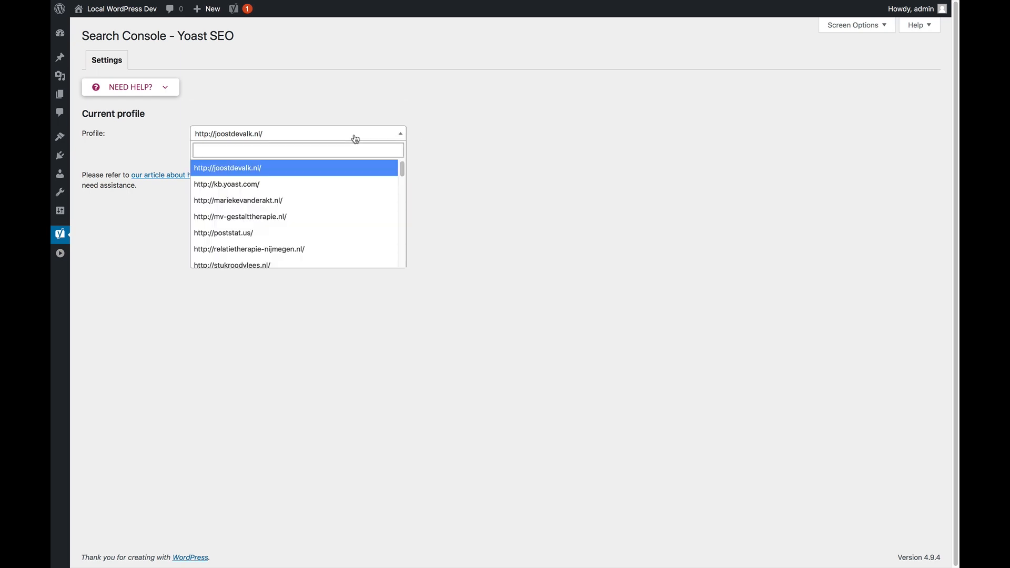
type("yoast")
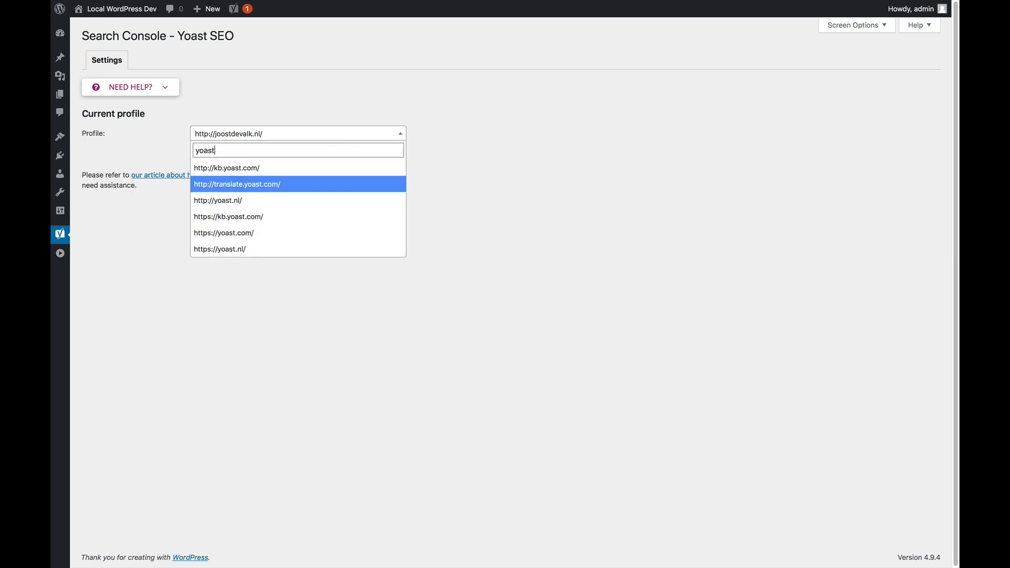
left_click(223, 232)
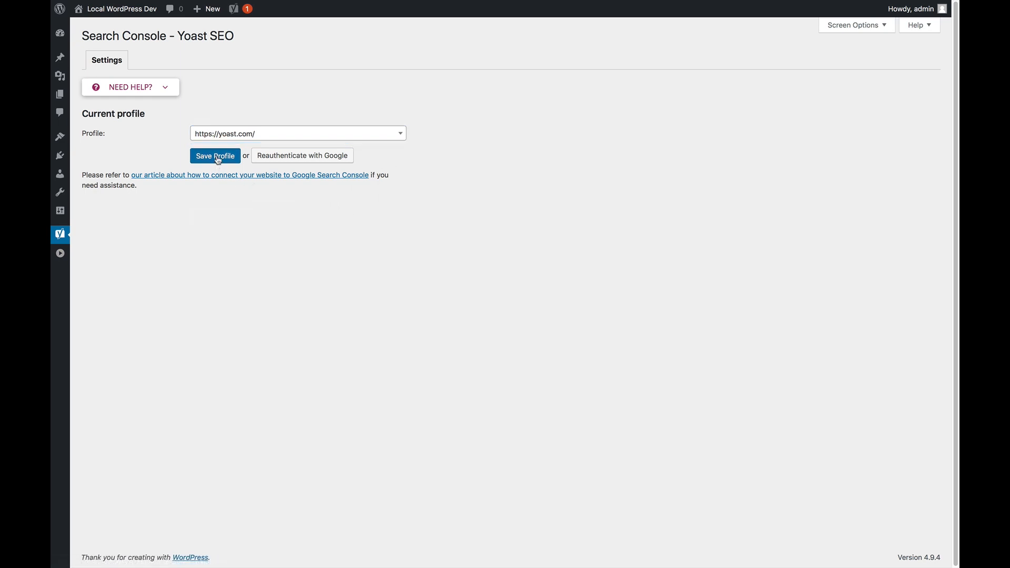
left_click(214, 156)
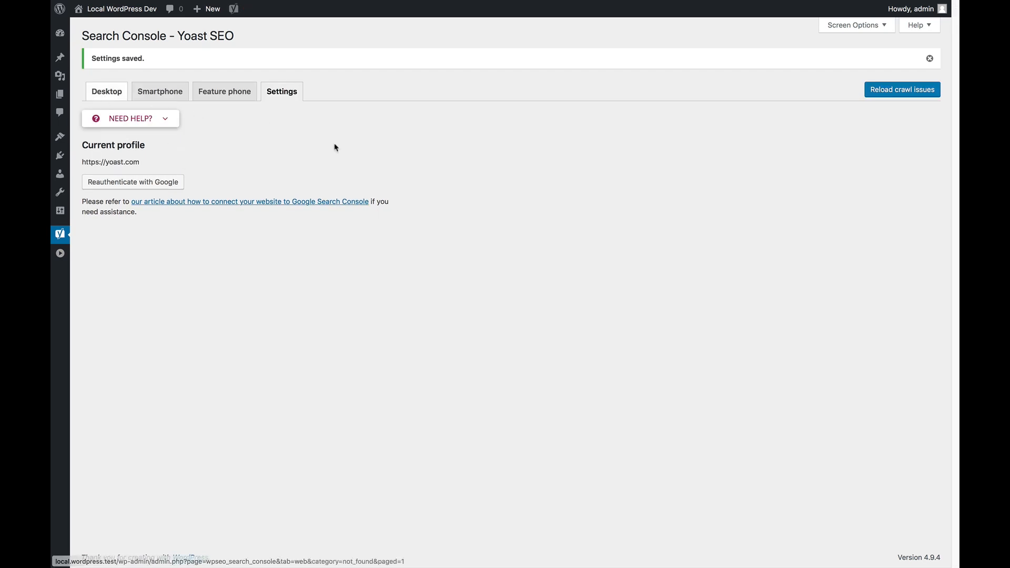
- Show the Desktop not-found crawl errors listing 646 URLs with 404 codes
left_click(106, 91)
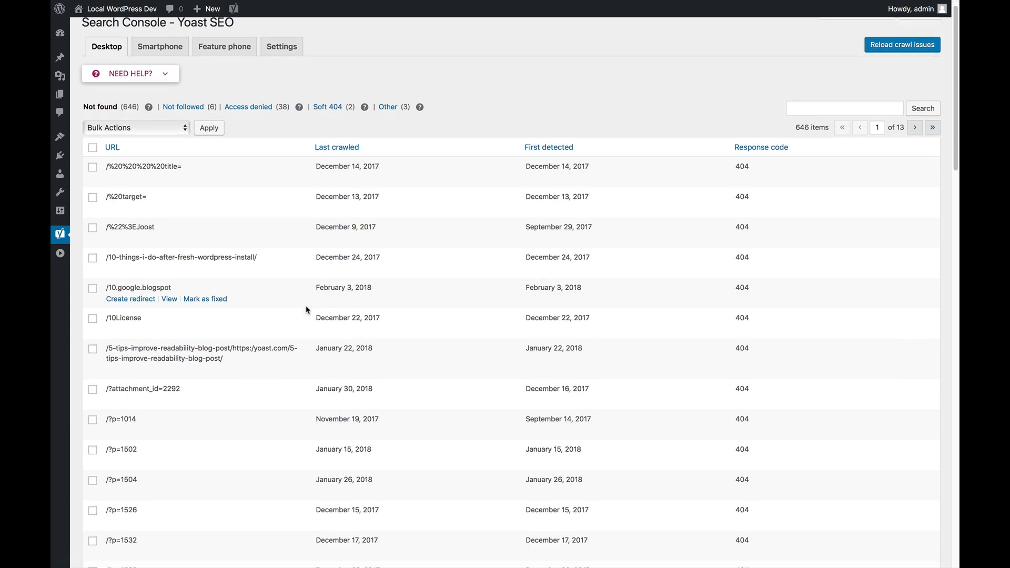
scroll("down", 3)
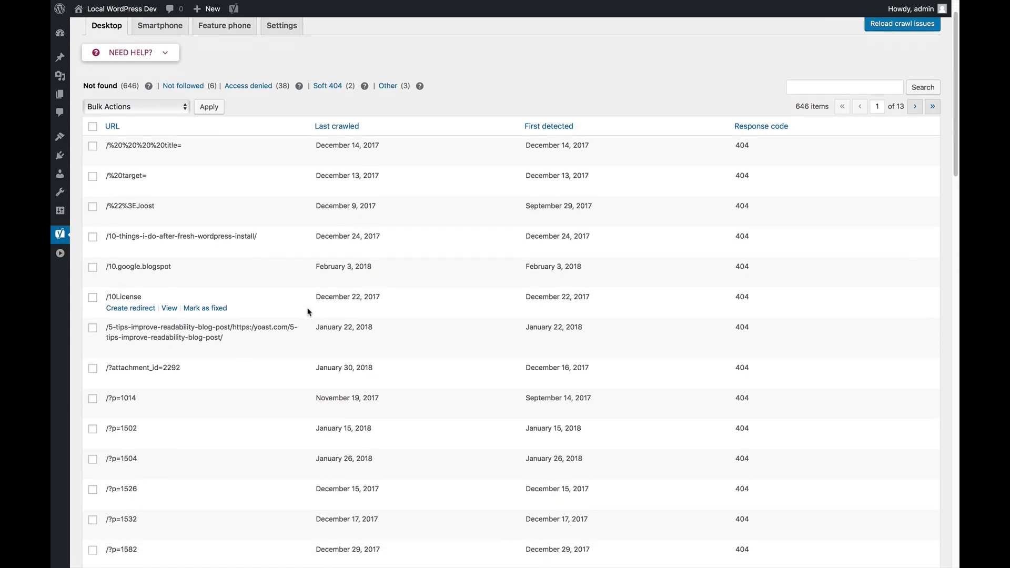